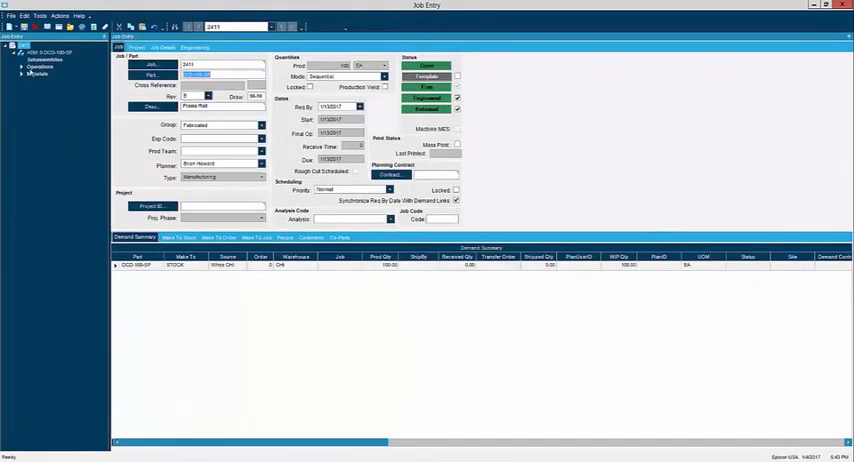
Expand job 2411's tree to show Opr 10: Shear details, production standard 135 pieces/hour.
{"action": "left_click", "coordinate": [22, 65]}
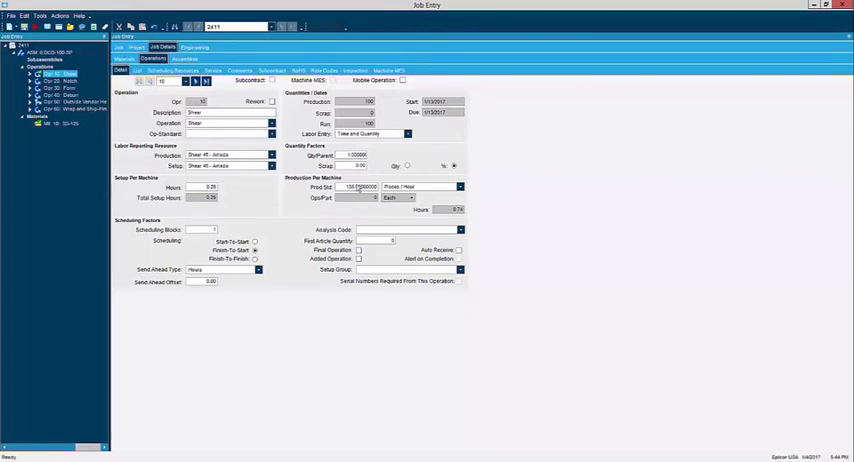
Keep Pieces / Hour and Time and Quantity labor entry, then bring up Job Tracker for 2411.
{"action": "triple_click", "coordinate": [357, 187]}
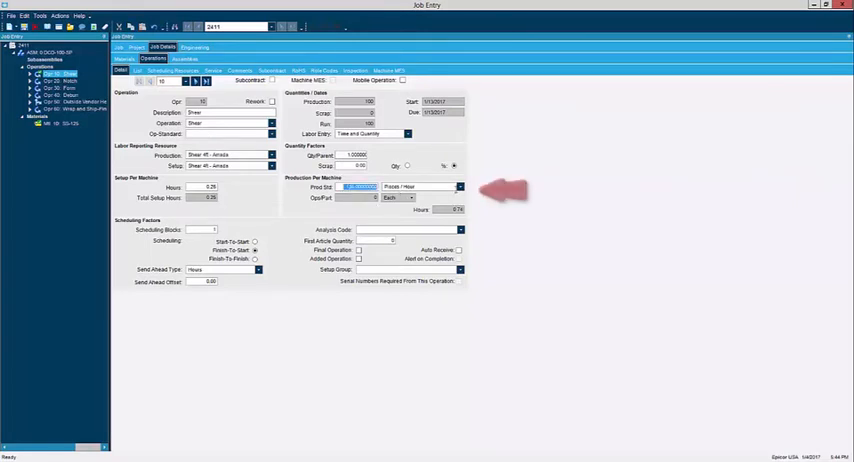
{"action": "left_click", "coordinate": [459, 187]}
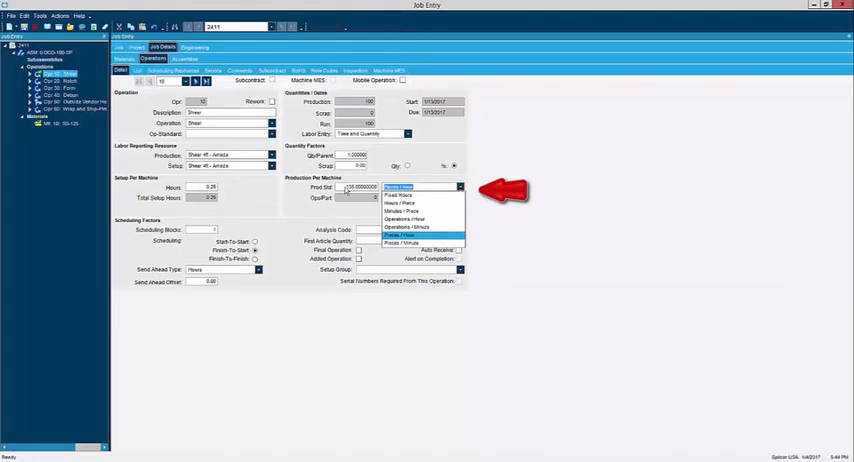
{"action": "left_click", "coordinate": [401, 235]}
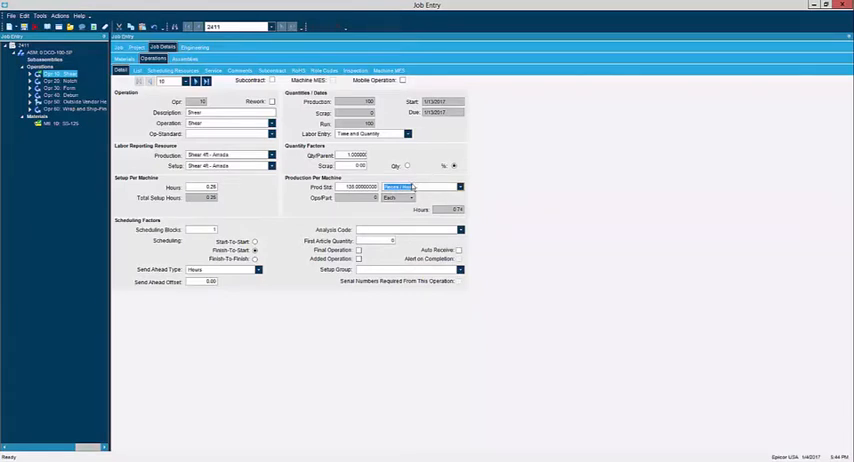
{"action": "left_click", "coordinate": [407, 133]}
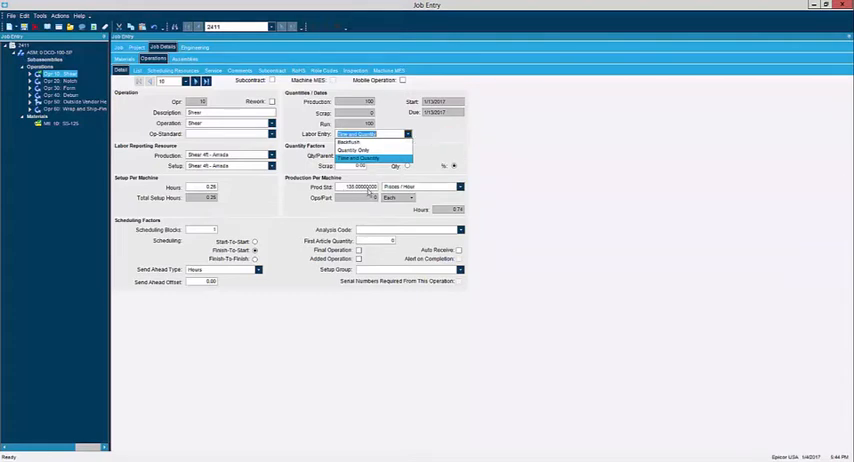
{"action": "left_click", "coordinate": [360, 158]}
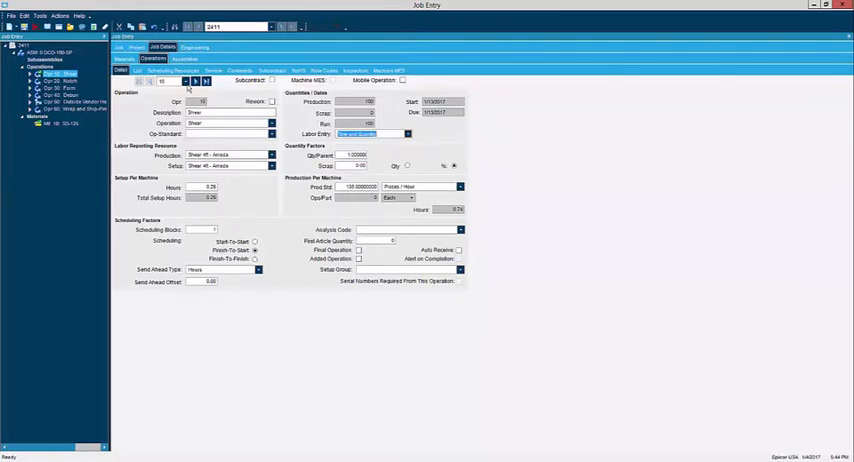
{"action": "left_click", "coordinate": [174, 70]}
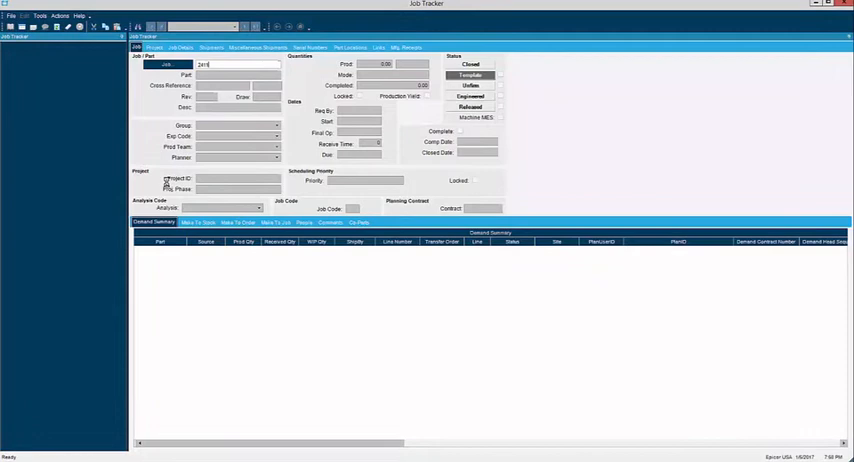
Load job 2411 in Job Tracker and expand its Operations node.
{"action": "key", "text": "Return"}
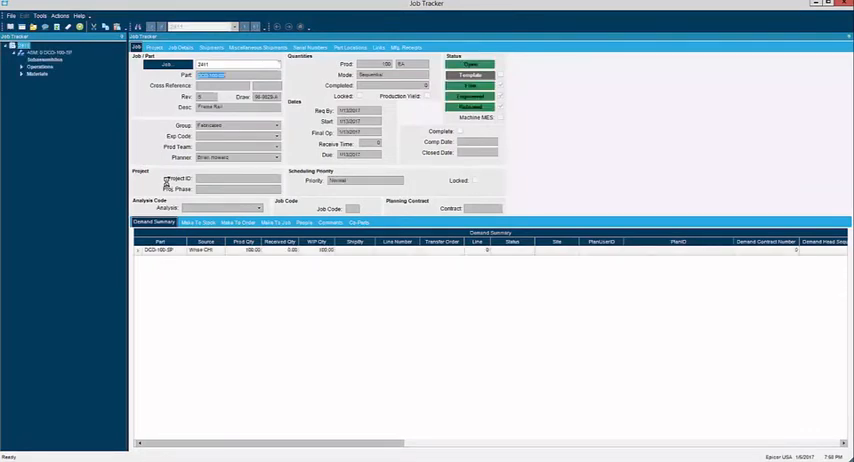
{"action": "left_click", "coordinate": [22, 66]}
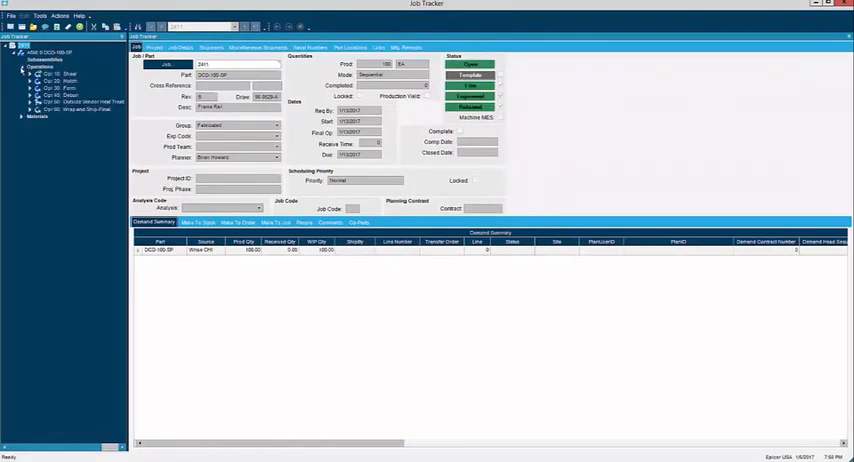
{"action": "left_click", "coordinate": [21, 116]}
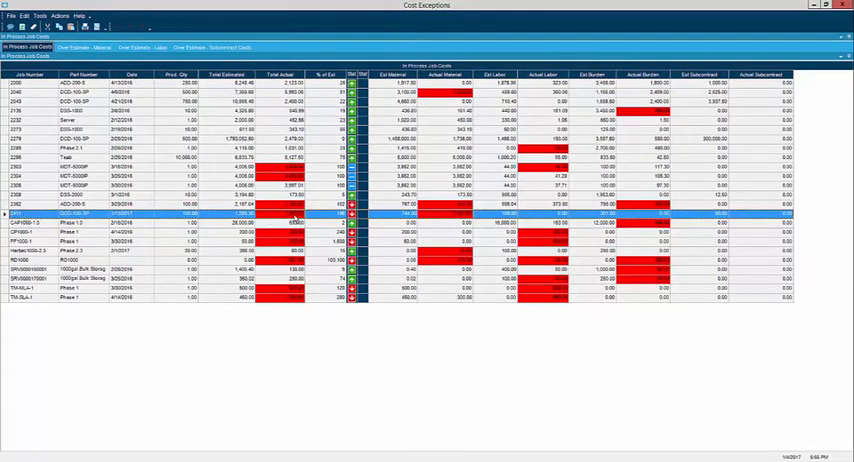
{"action": "mouse_move", "coordinate": [458, 218]}
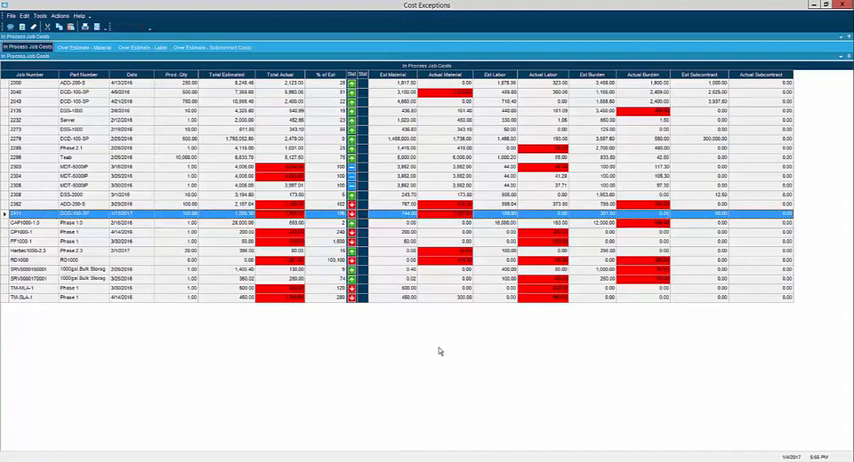
{"action": "mouse_move", "coordinate": [365, 239]}
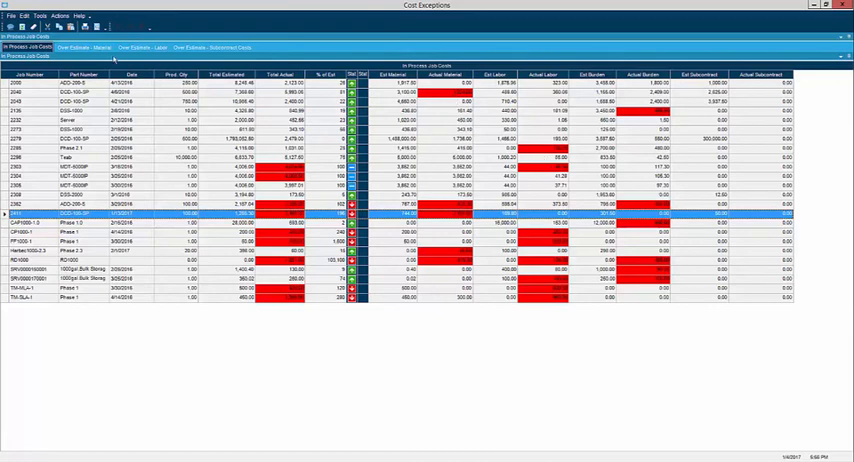
{"action": "left_click", "coordinate": [85, 47]}
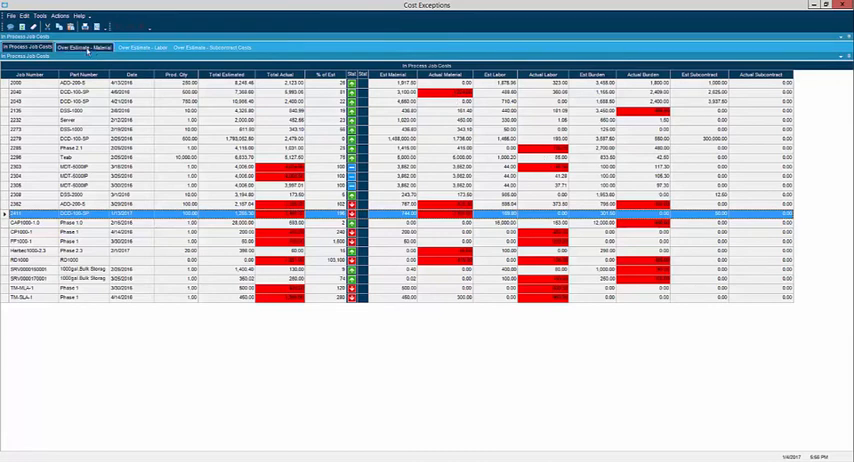
{"action": "left_click", "coordinate": [86, 47]}
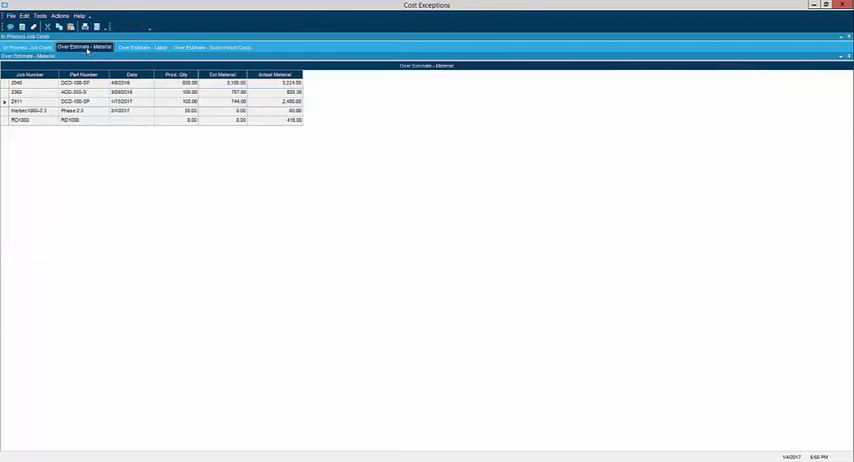
{"action": "left_click", "coordinate": [143, 47]}
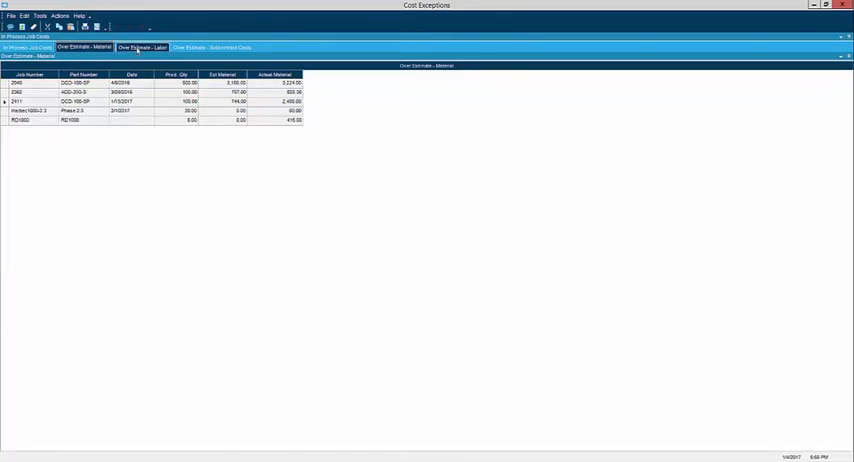
{"action": "left_click", "coordinate": [211, 47]}
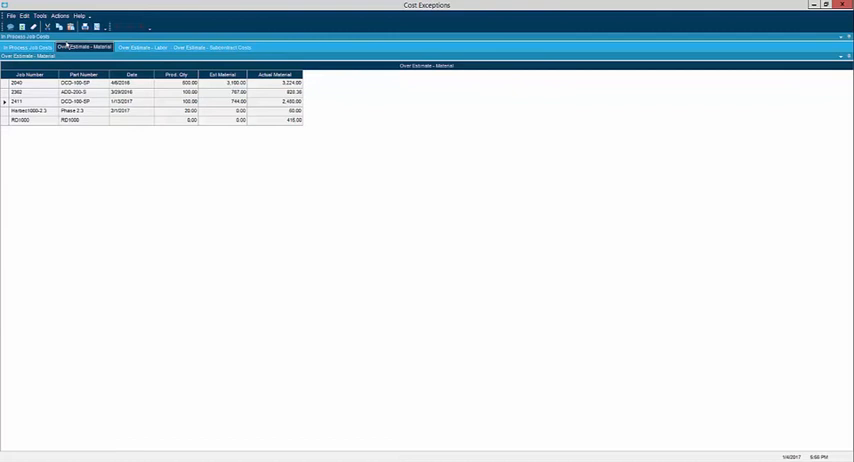
{"action": "left_click", "coordinate": [28, 36]}
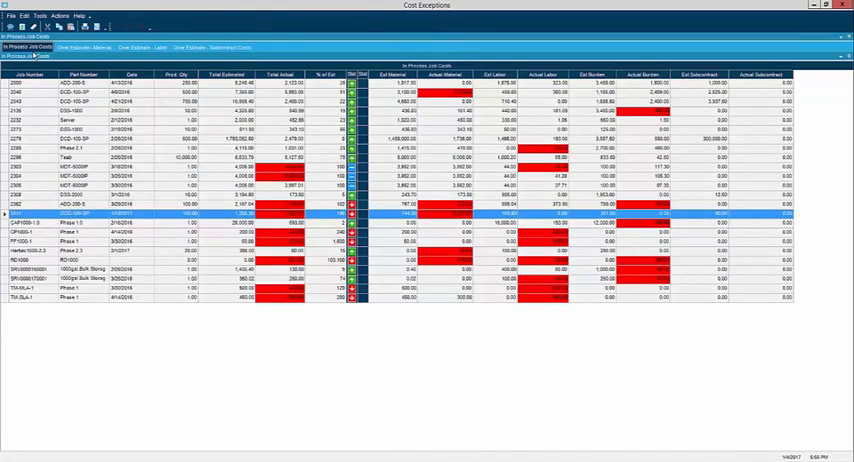